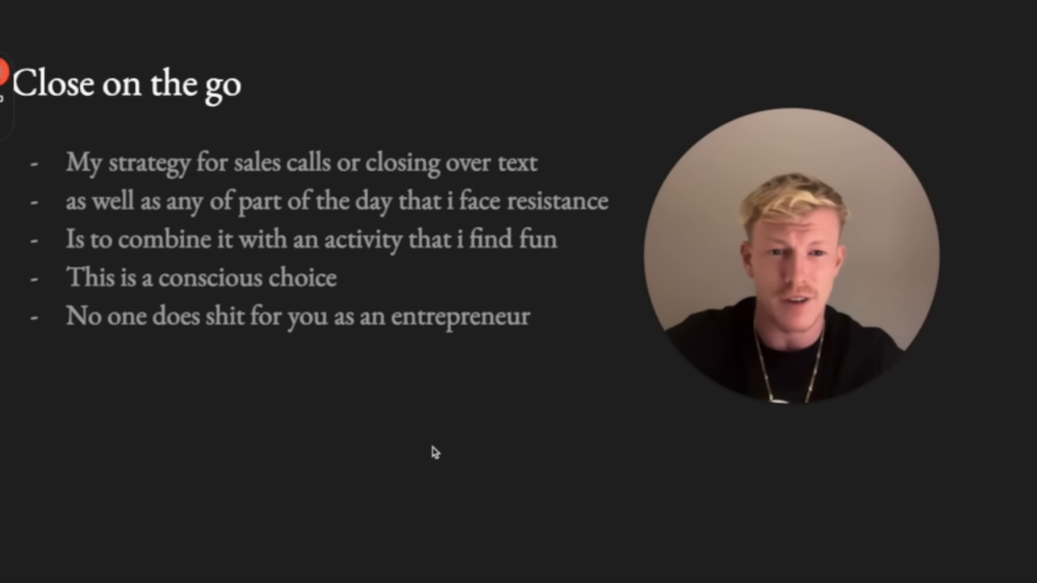
{"action": "mouse_move", "coordinate": [434, 443]}
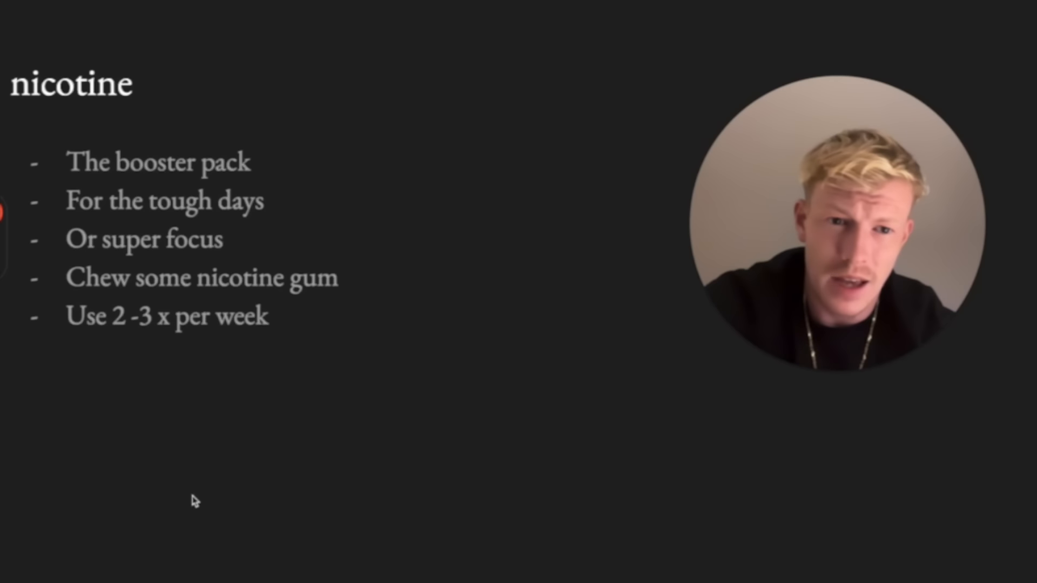
{"action": "mouse_move", "coordinate": [318, 481]}
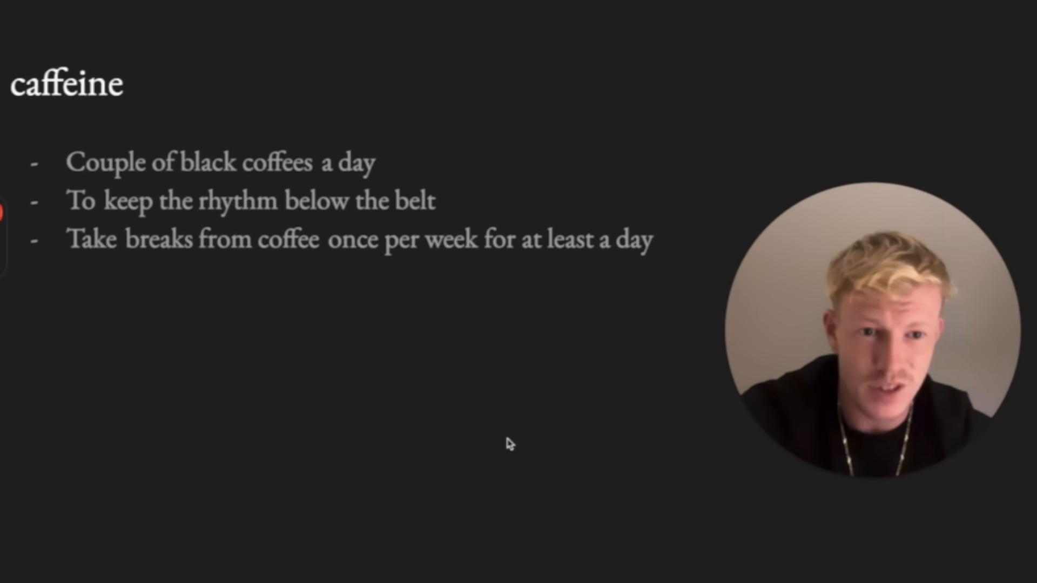
{"action": "mouse_move", "coordinate": [485, 462]}
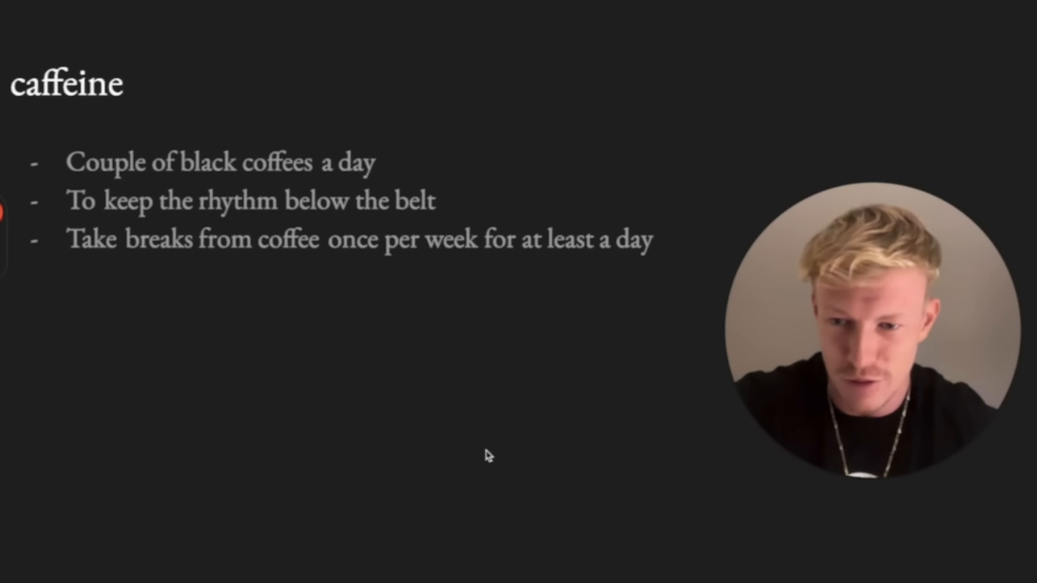
{"action": "mouse_move", "coordinate": [185, 342]}
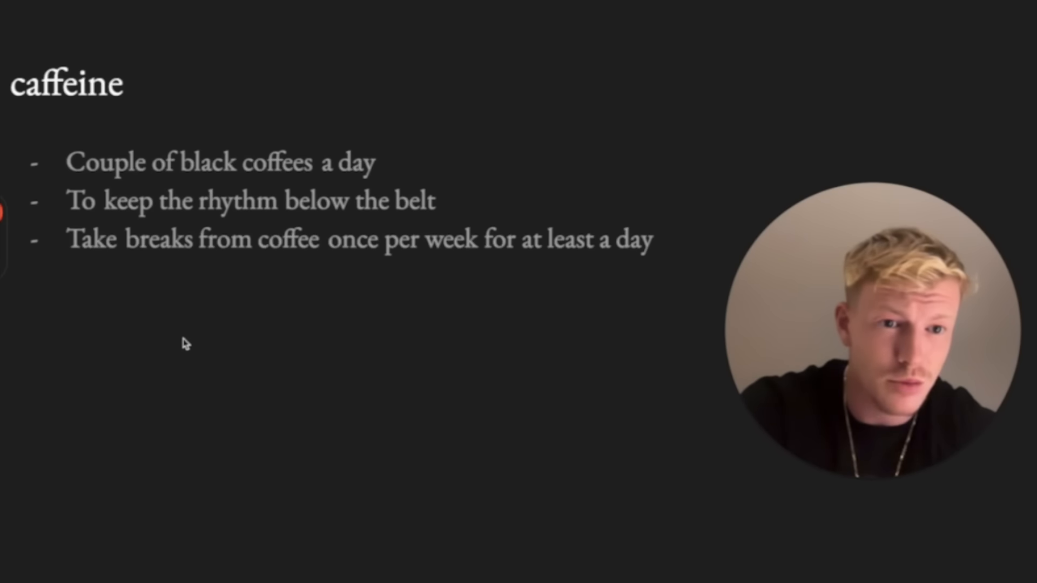